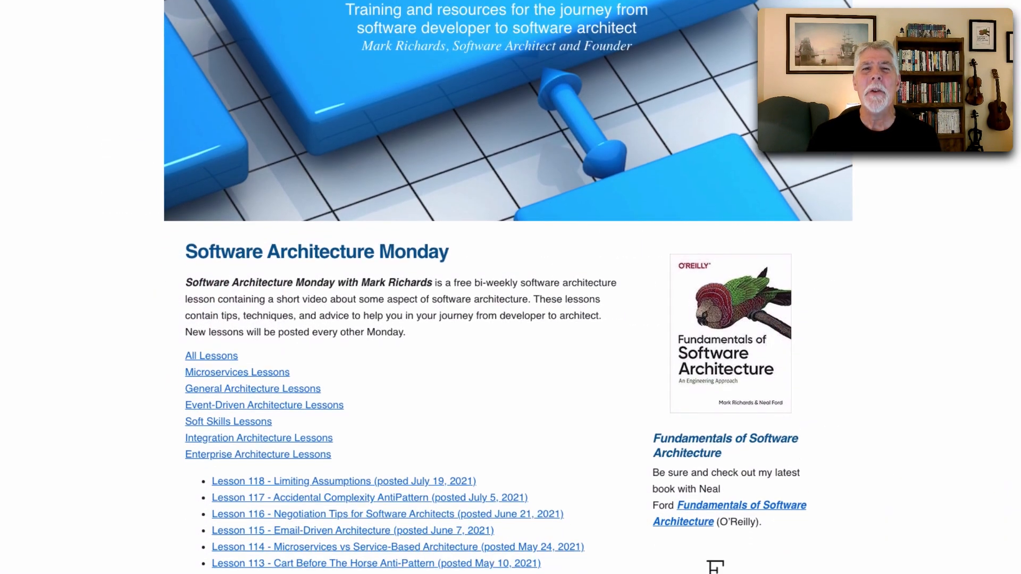
# - Advance the slideshow past the Shared Library diagram of services A–G to the Shared Service slide
pyautogui.scroll(-3)
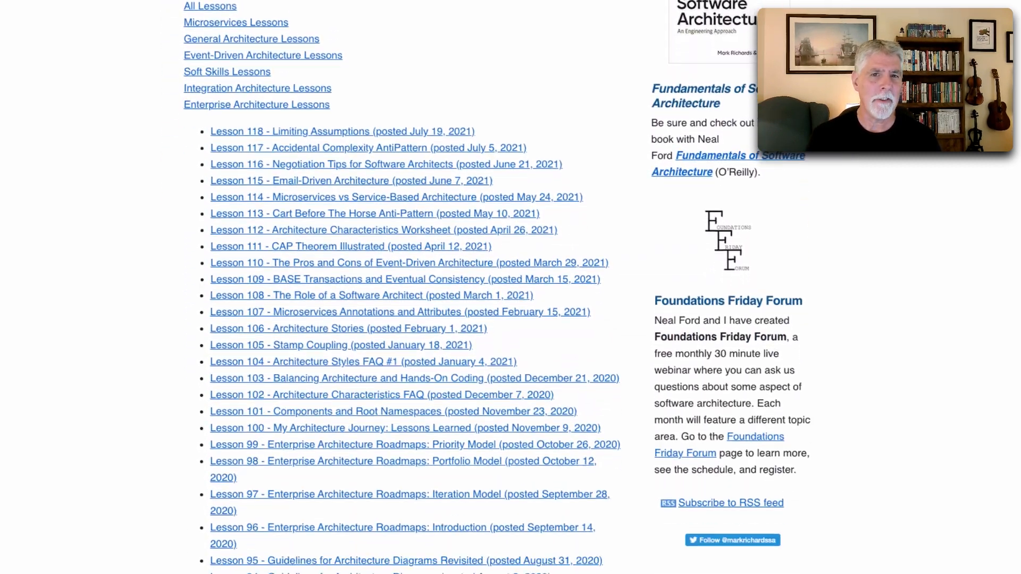
pyautogui.scroll(-3)
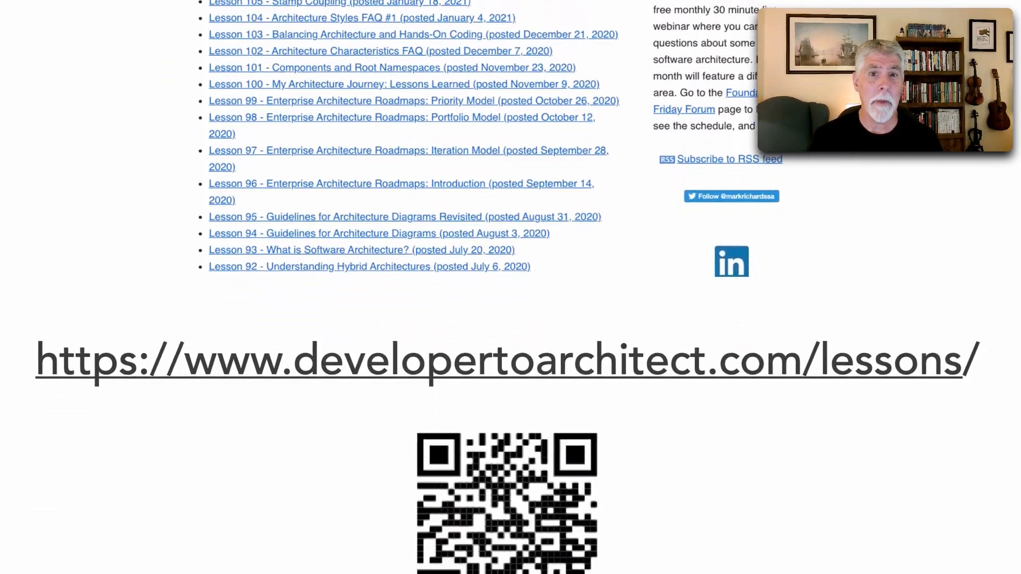
pyautogui.scroll(-3)
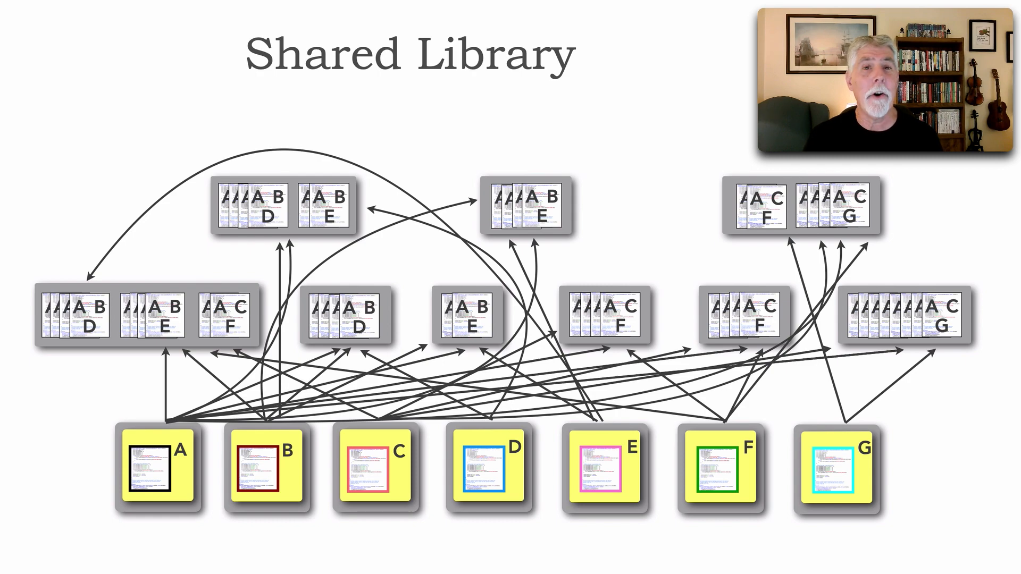
pyautogui.press('Right')
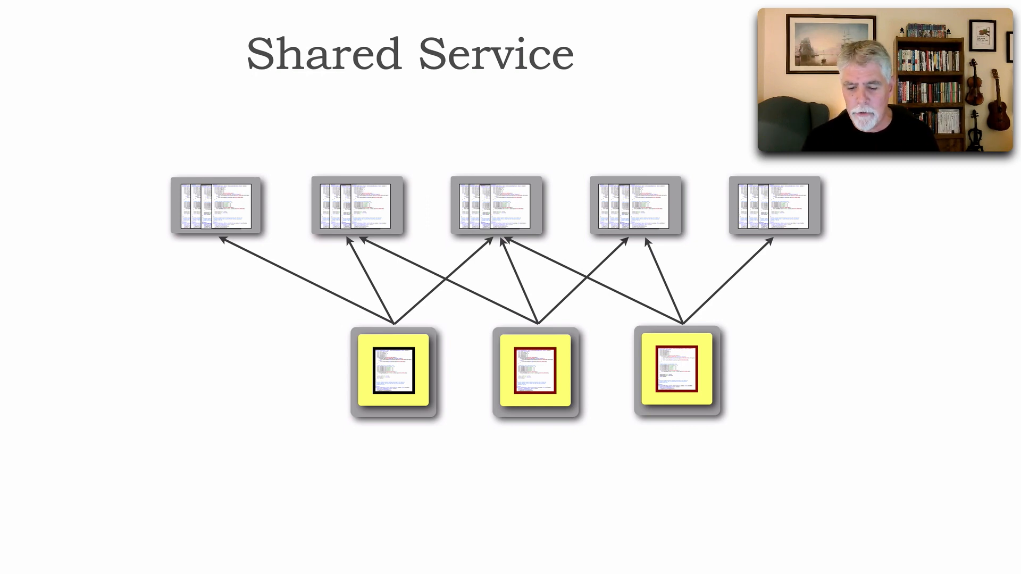